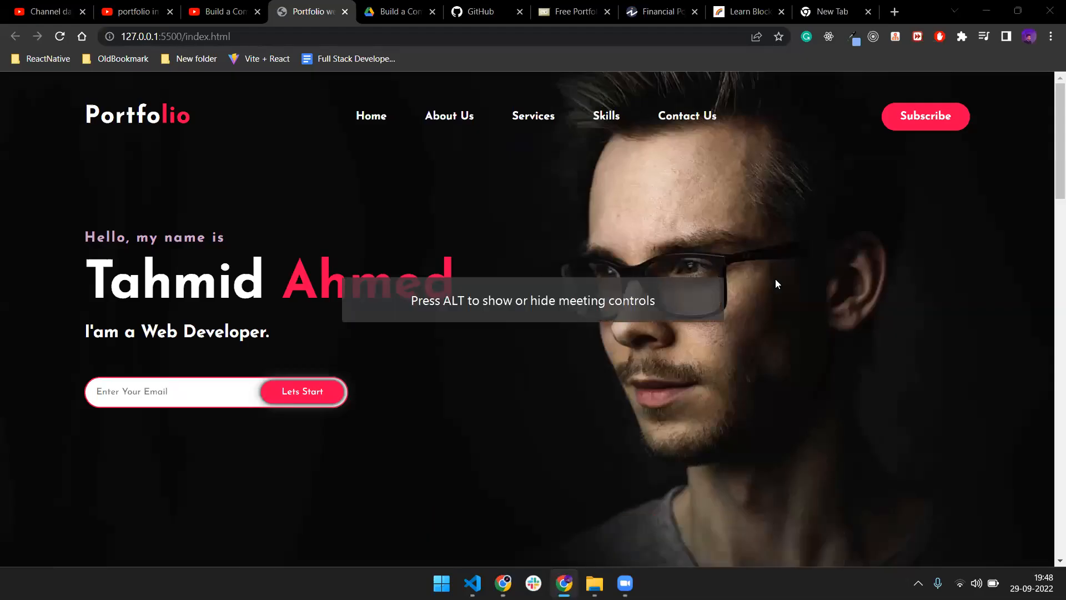
{"action": "mouse_move", "coordinate": [719, 303]}
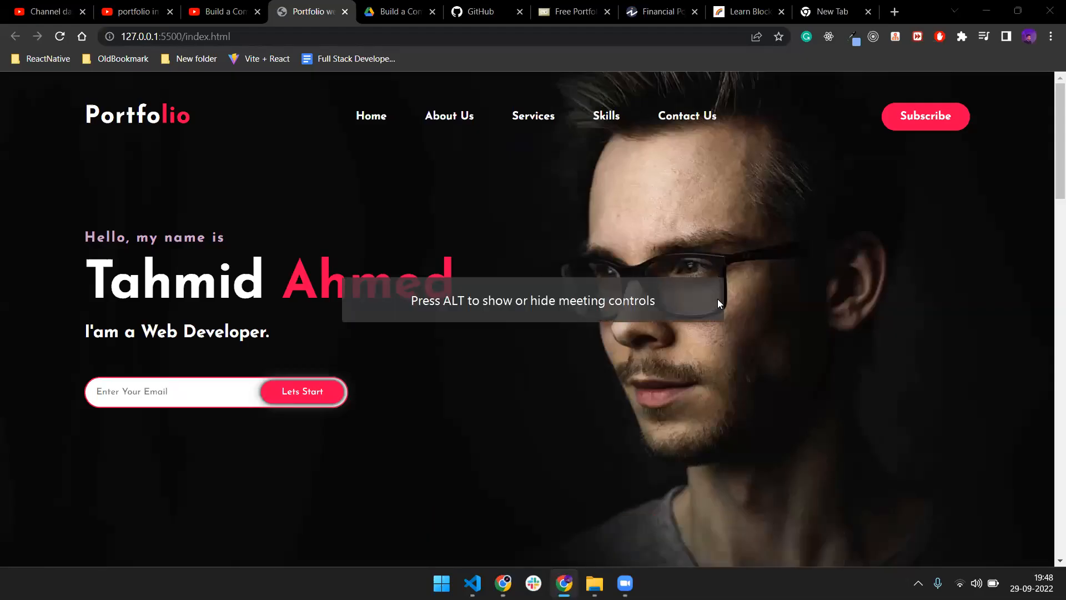
{"action": "mouse_move", "coordinate": [724, 302]}
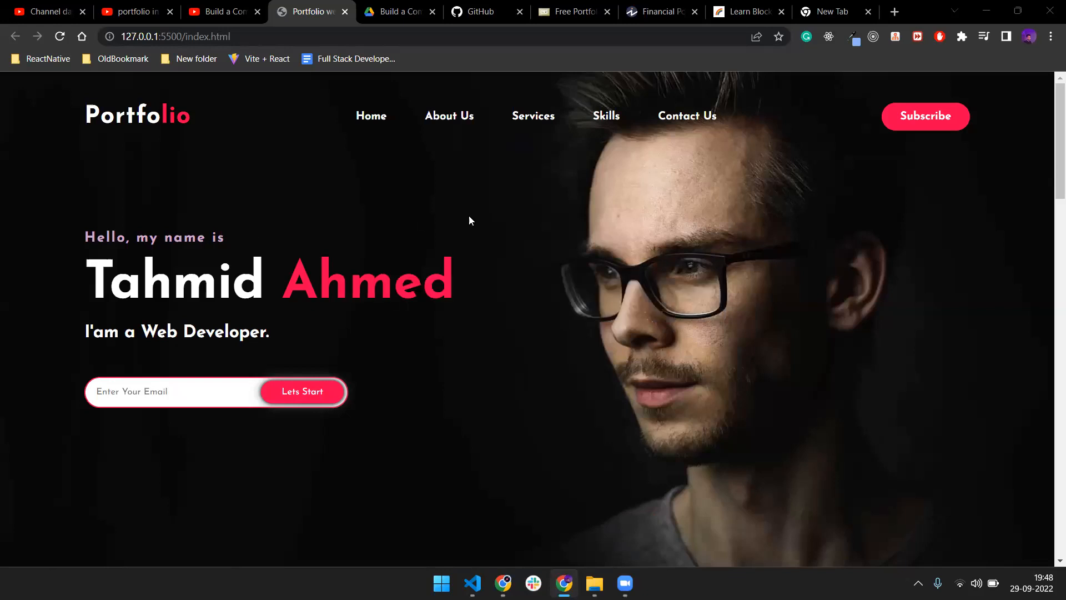
{"action": "mouse_move", "coordinate": [194, 233]}
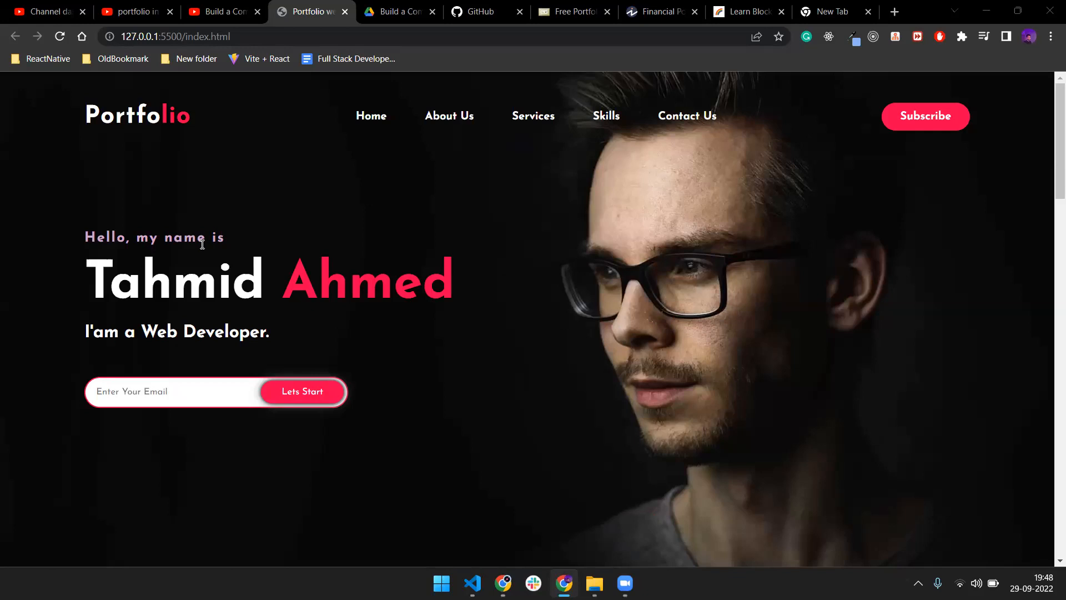
{"action": "mouse_move", "coordinate": [1050, 108]}
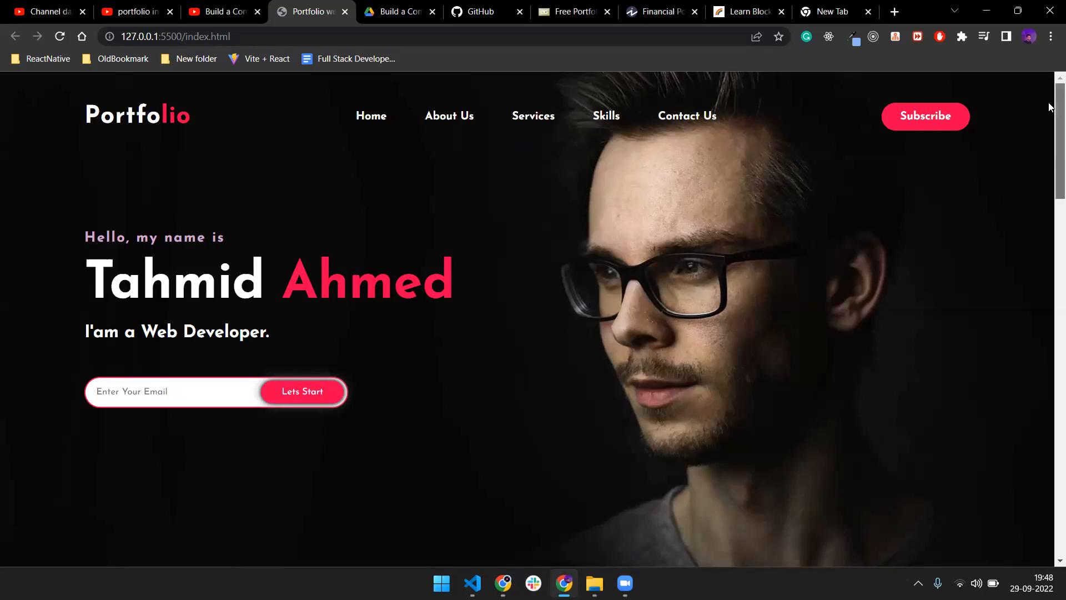
- Browse the img and css folders, view style.css and the images, then return to index.html's hero markup
{"action": "scroll", "scroll_direction": "down", "scroll_amount": 3}
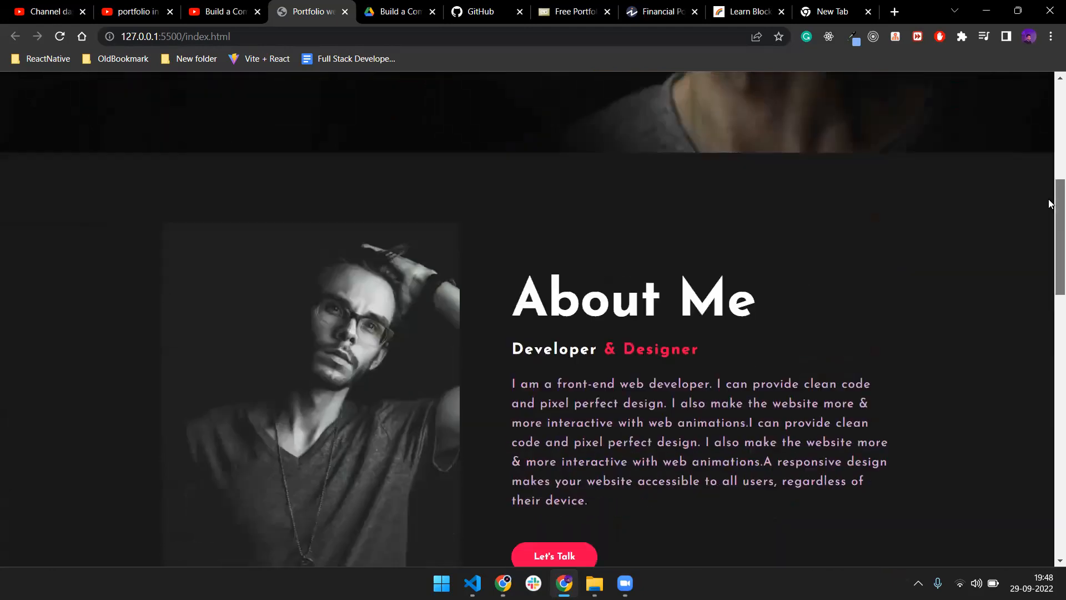
{"action": "scroll", "scroll_direction": "down", "scroll_amount": 3}
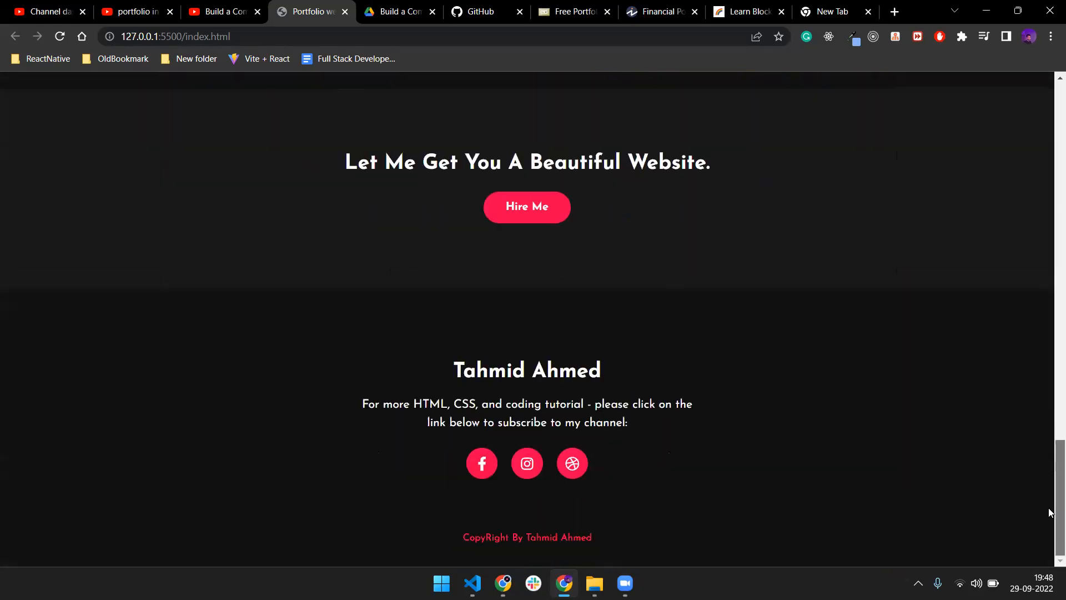
{"action": "scroll", "scroll_direction": "up", "scroll_amount": 3}
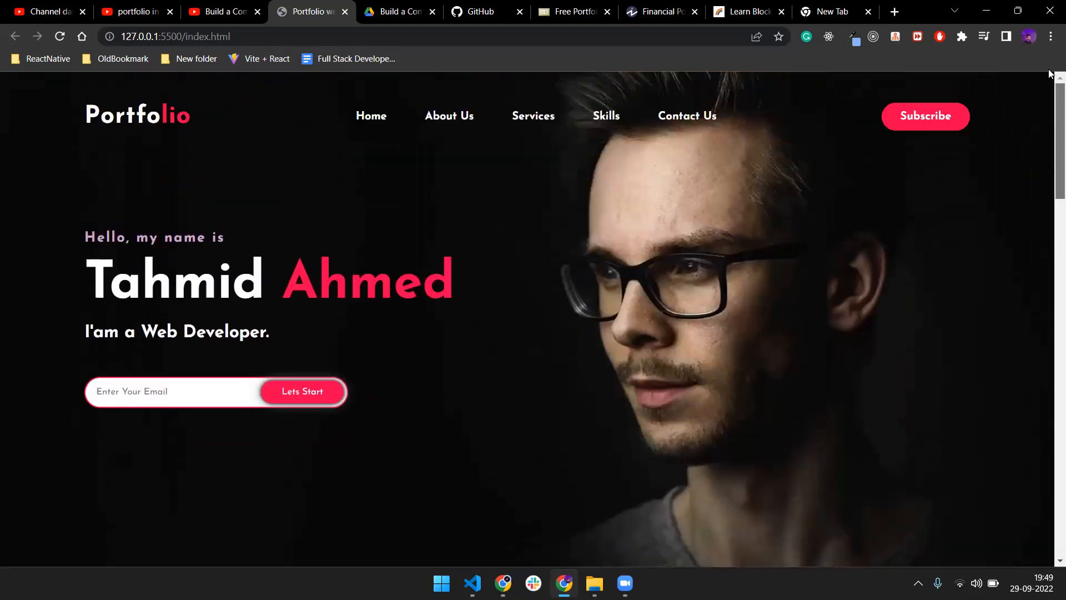
{"action": "mouse_move", "coordinate": [473, 583]}
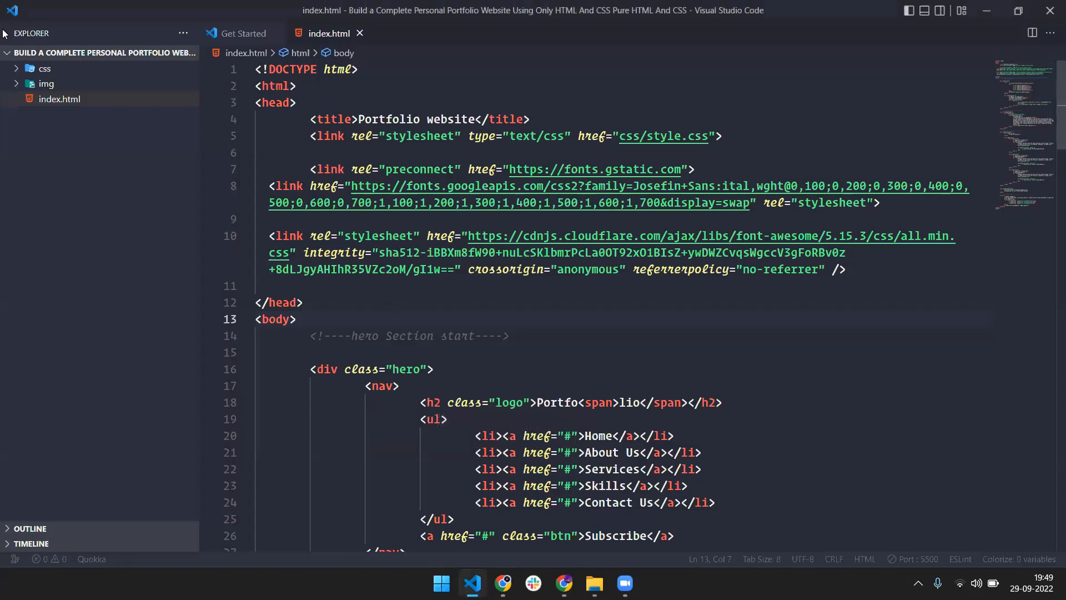
{"action": "left_click", "coordinate": [46, 85]}
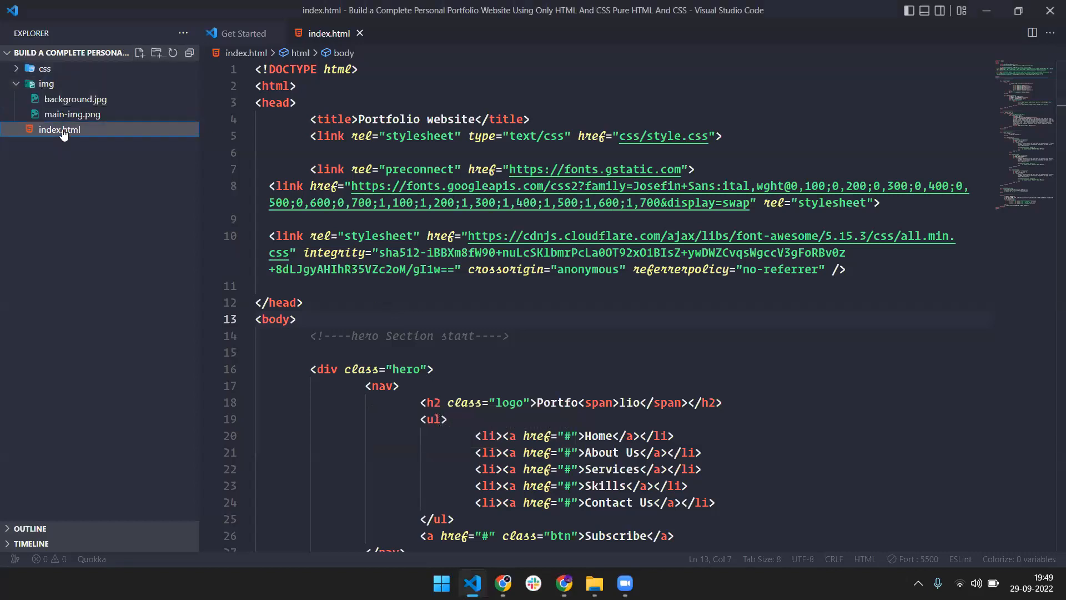
{"action": "left_click", "coordinate": [58, 83]}
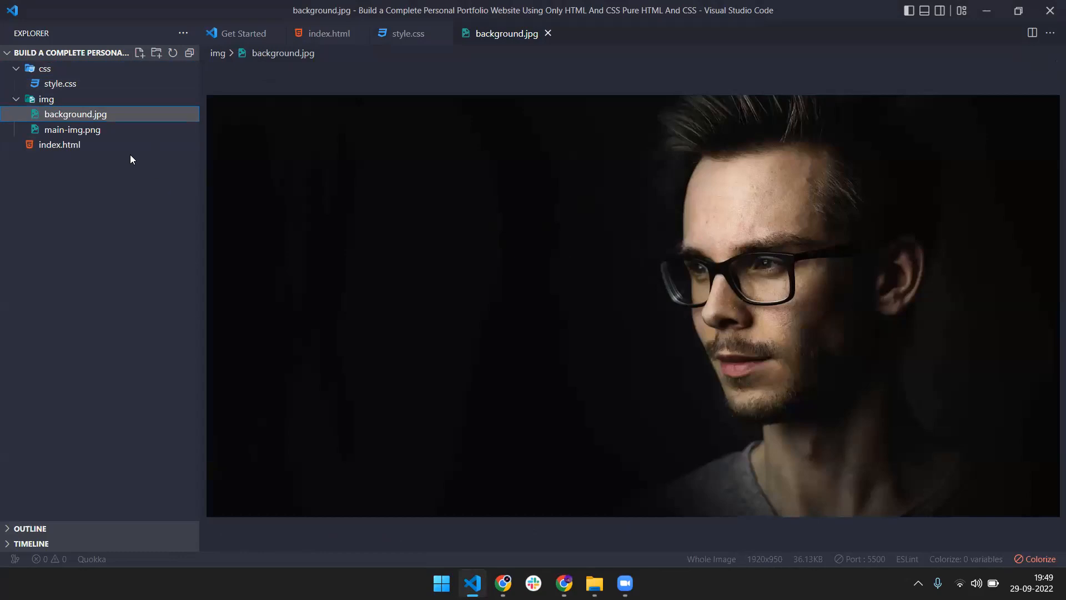
{"action": "left_click", "coordinate": [72, 129]}
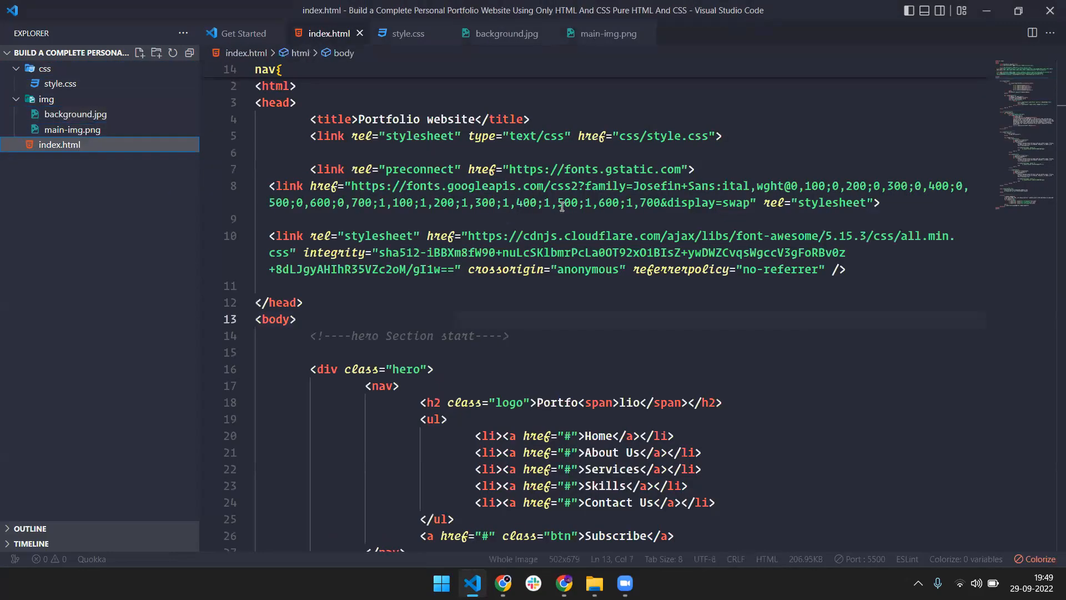
{"action": "scroll", "scroll_direction": "down", "scroll_amount": 3}
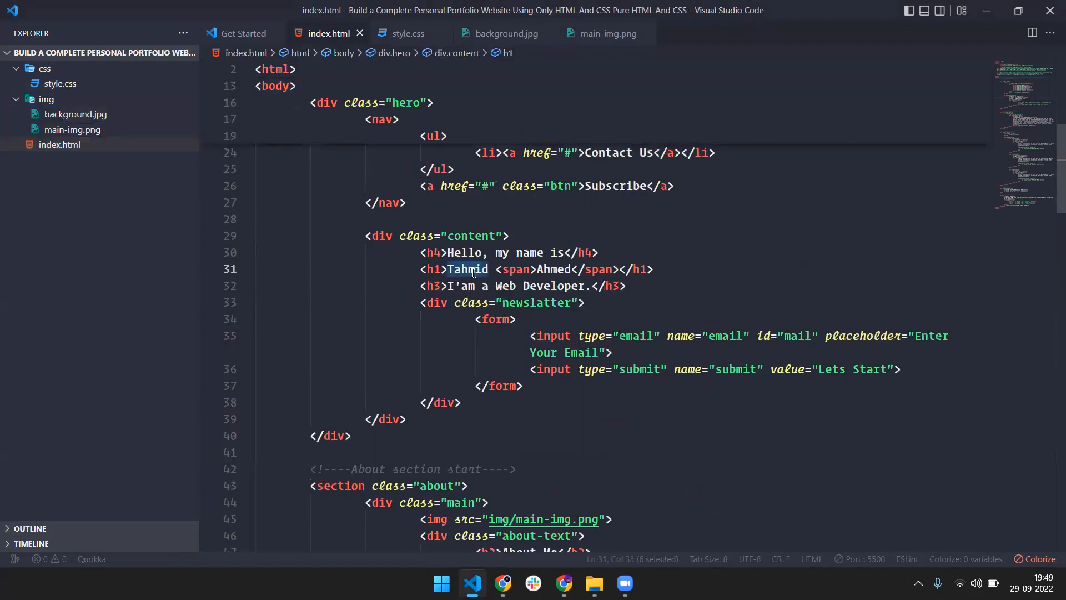
- Replace 'Tahmid Ahmed' with 'Zero Degree Coder' in the hero h1 and bring up the browser preview
{"action": "type", "text": "Zero"}
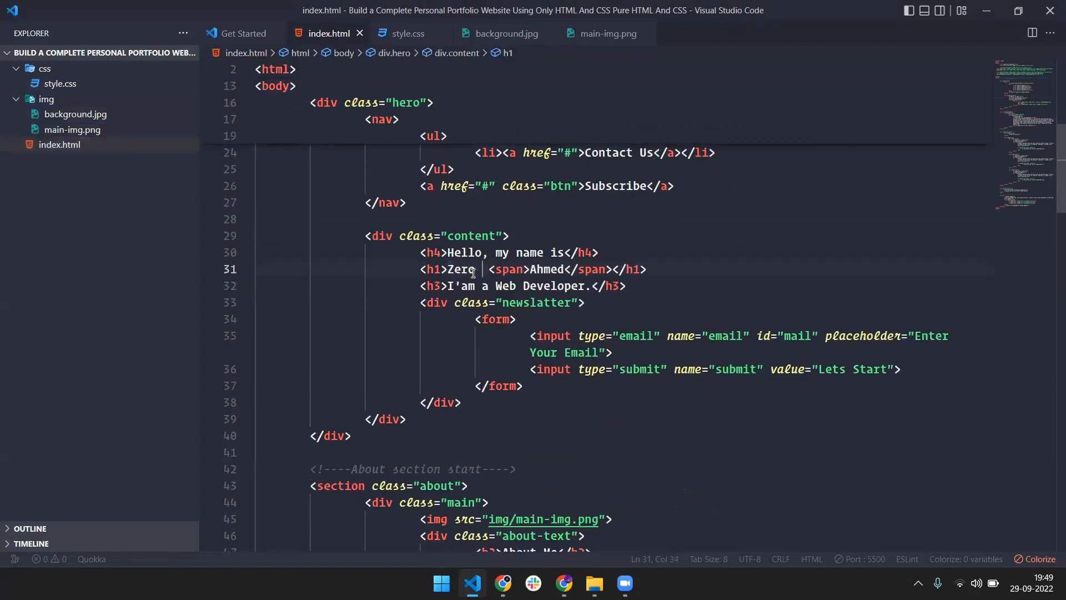
{"action": "type", "text": "Degree"}
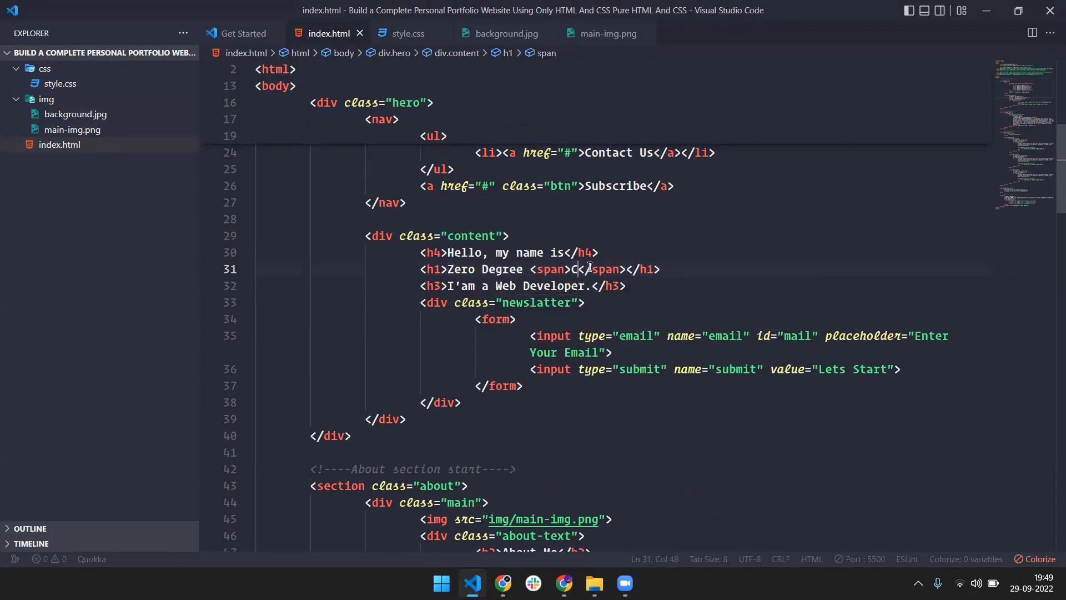
{"action": "left_click", "coordinate": [563, 583]}
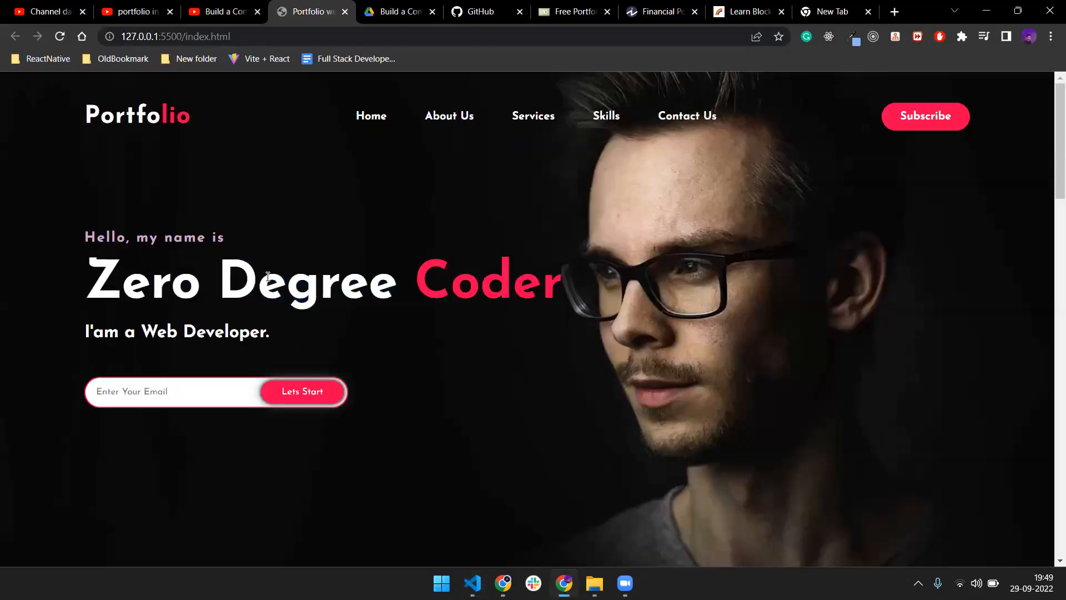
{"action": "mouse_move", "coordinate": [118, 331]}
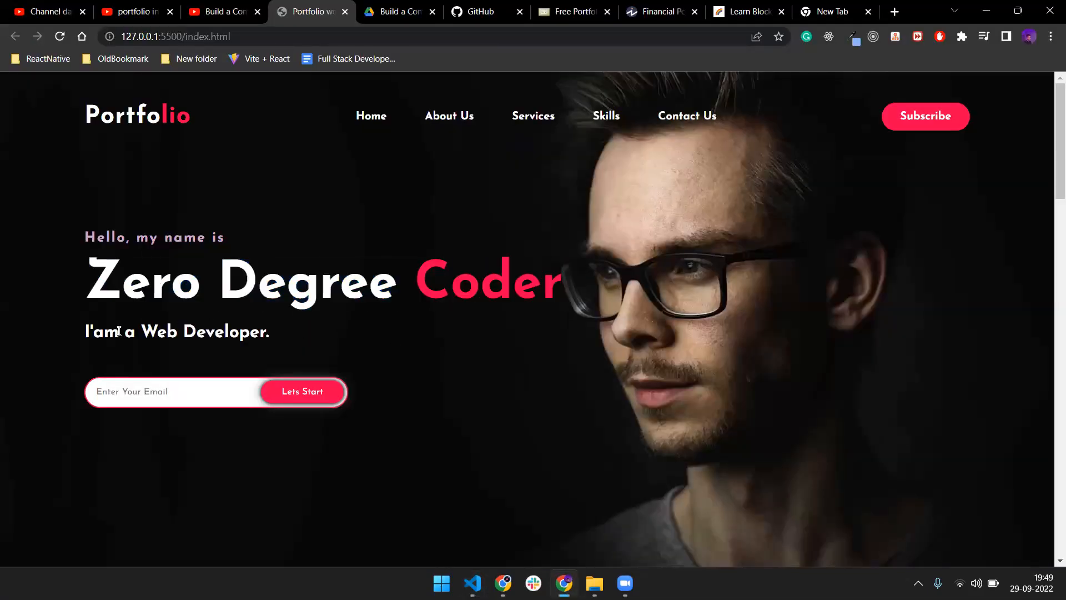
- Scroll the refreshed page in Chrome down to the footer, which still names Tahmid Ahmed
{"action": "scroll", "scroll_direction": "down", "scroll_amount": 3}
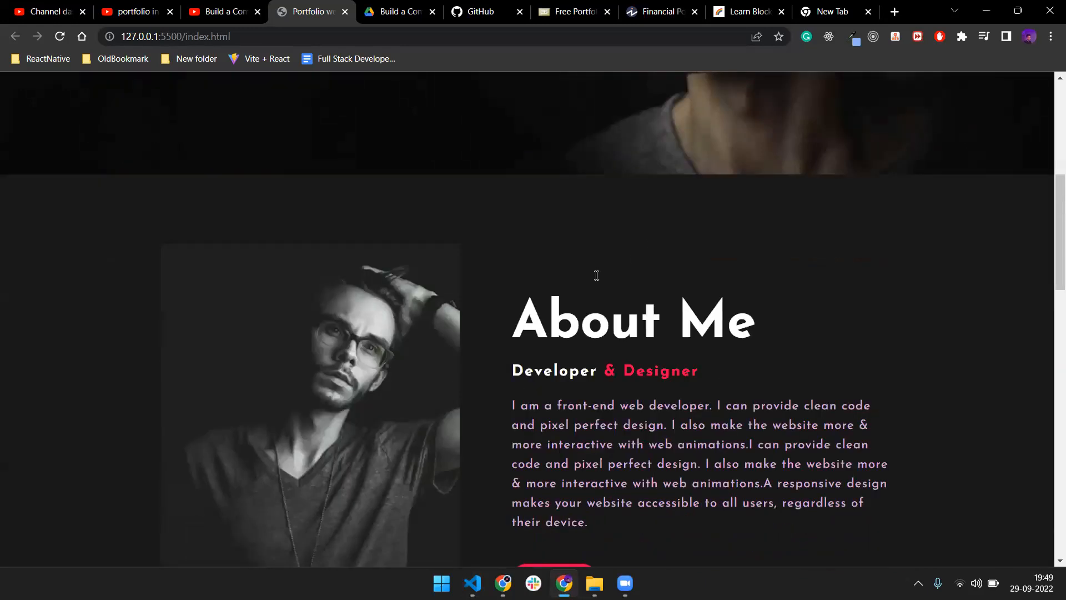
{"action": "scroll", "scroll_direction": "down", "scroll_amount": 3}
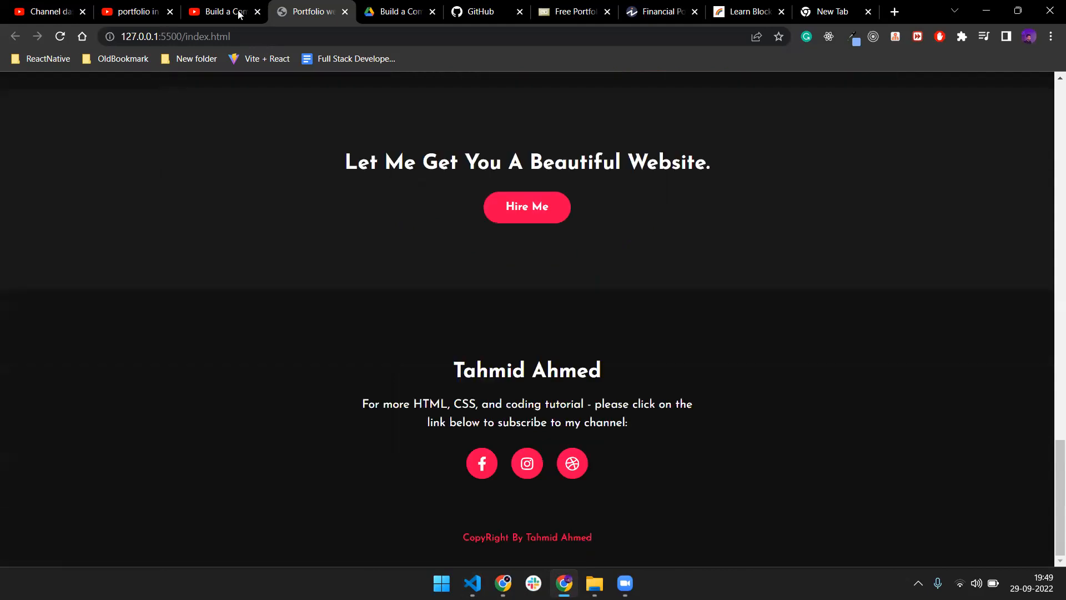
{"action": "left_click", "coordinate": [221, 11]}
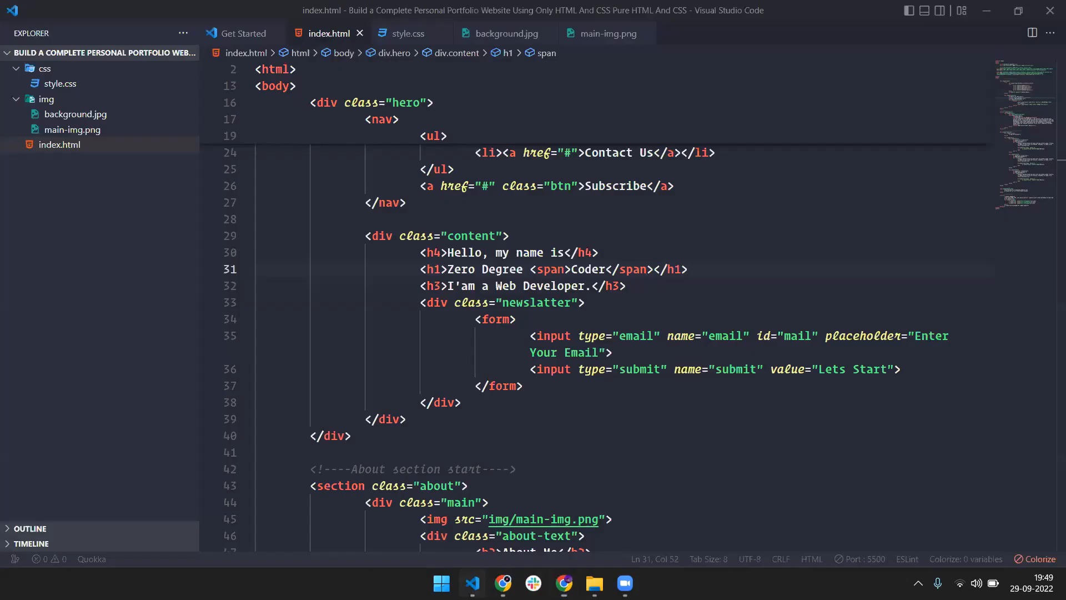
- Scroll to the about and services markup, then minimize VS Code to reveal the Zoom window
{"action": "scroll", "scroll_direction": "down", "scroll_amount": 3}
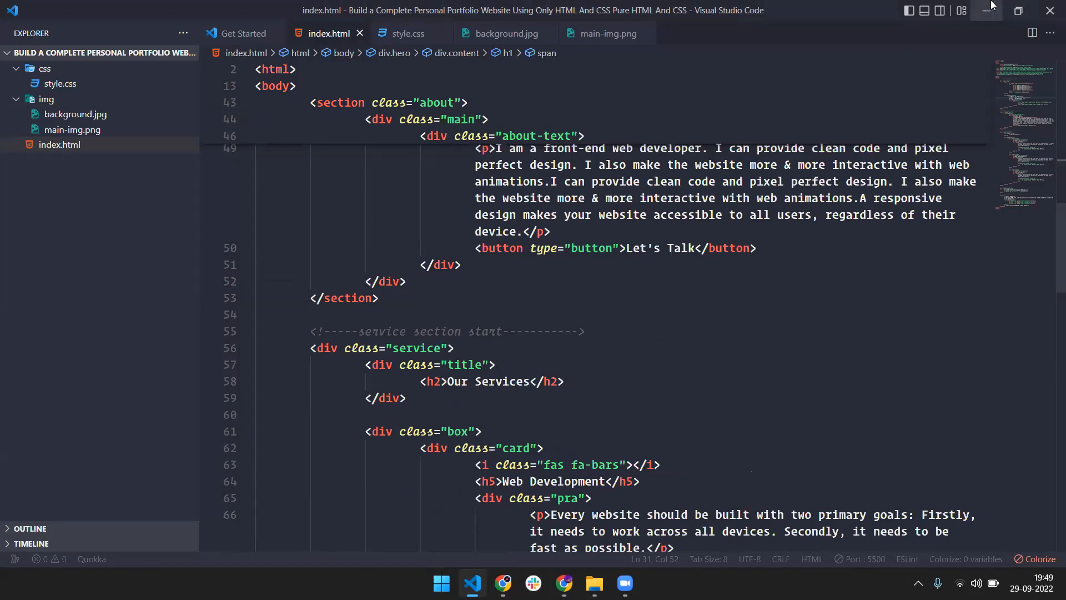
{"action": "left_click", "coordinate": [626, 582]}
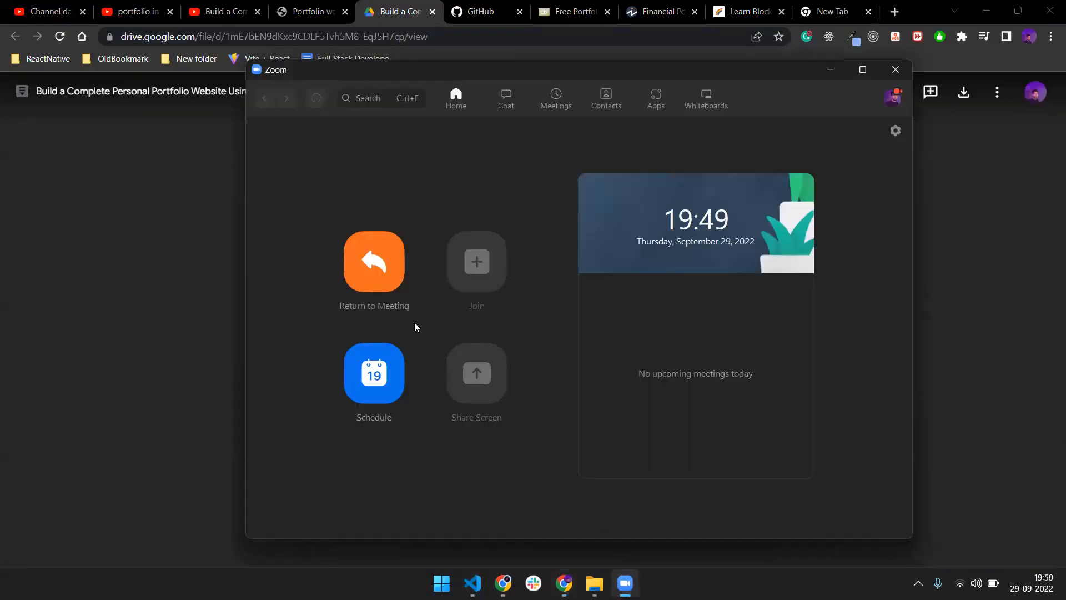